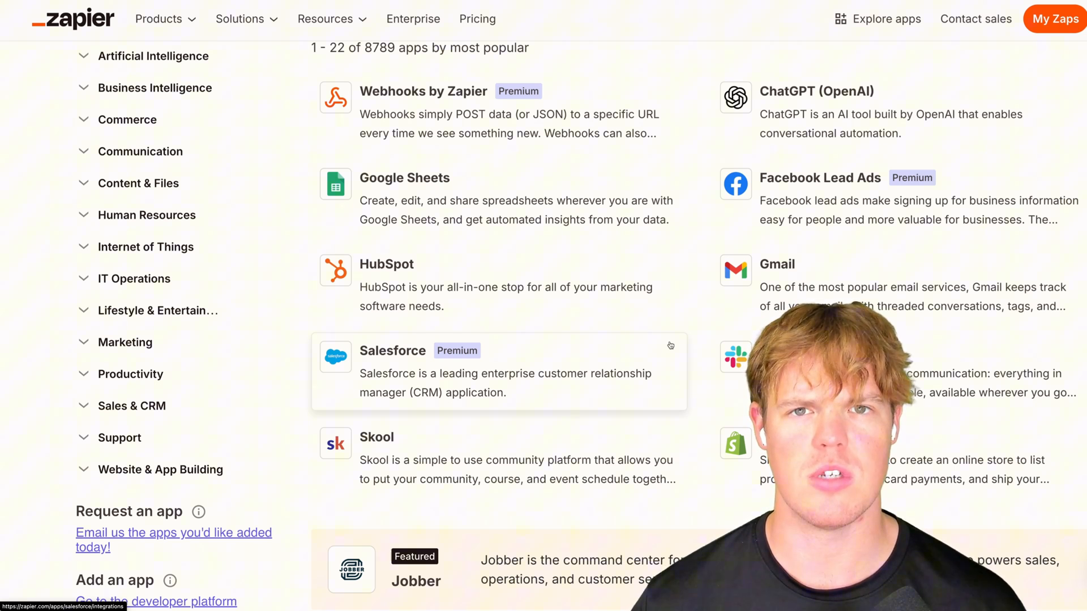
- Go to My Zaps and reach the Public Zaps folder listing existing Zaps
left_click(1055, 20)
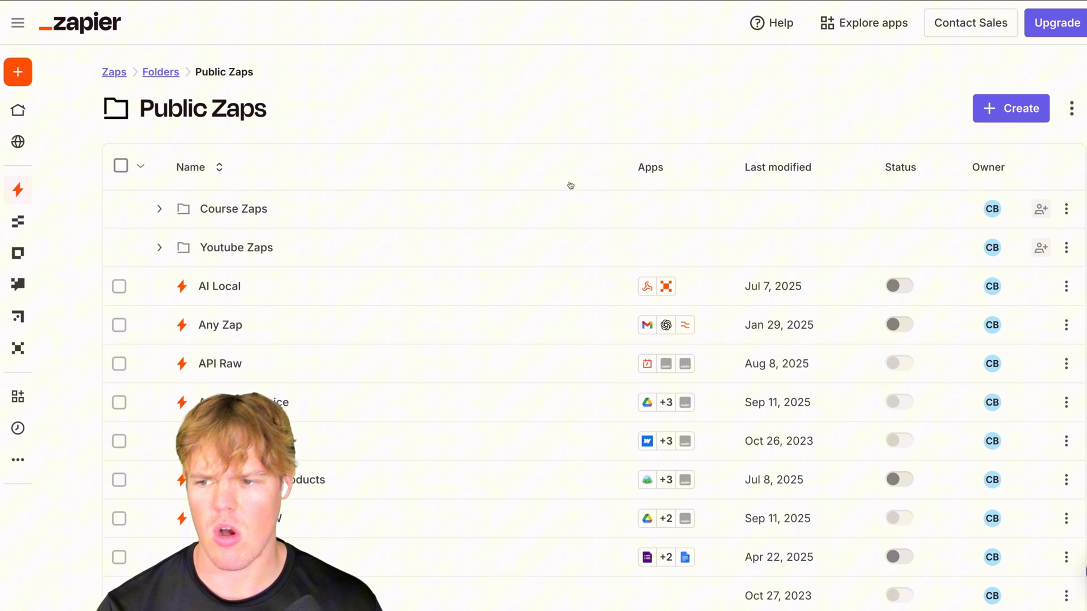
- Create a new Zap and add a Web Parser step with the Parse Webpage event
left_click(1009, 108)
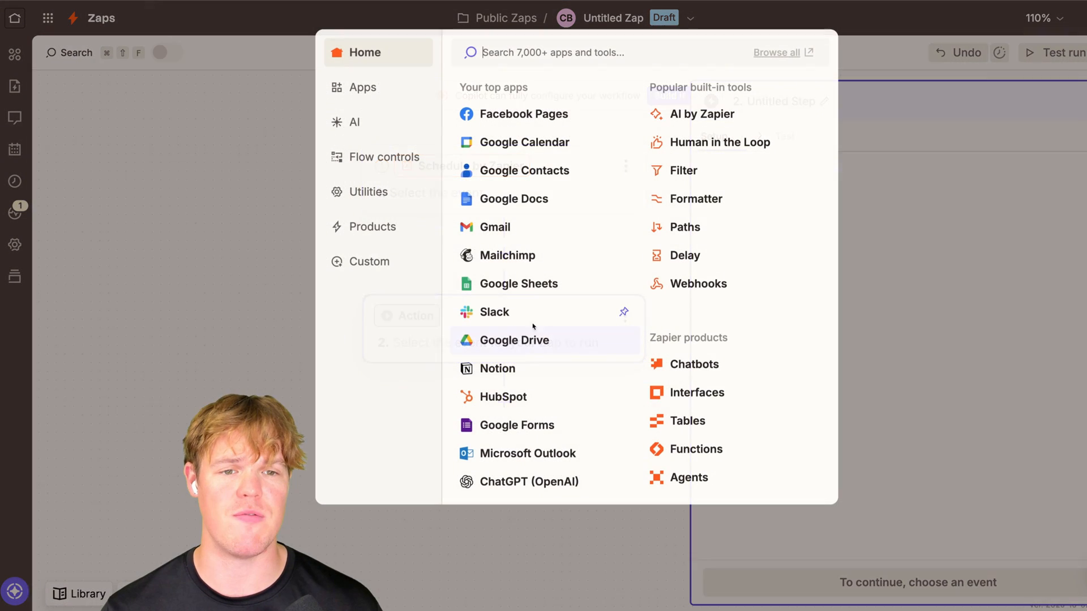
type("we")
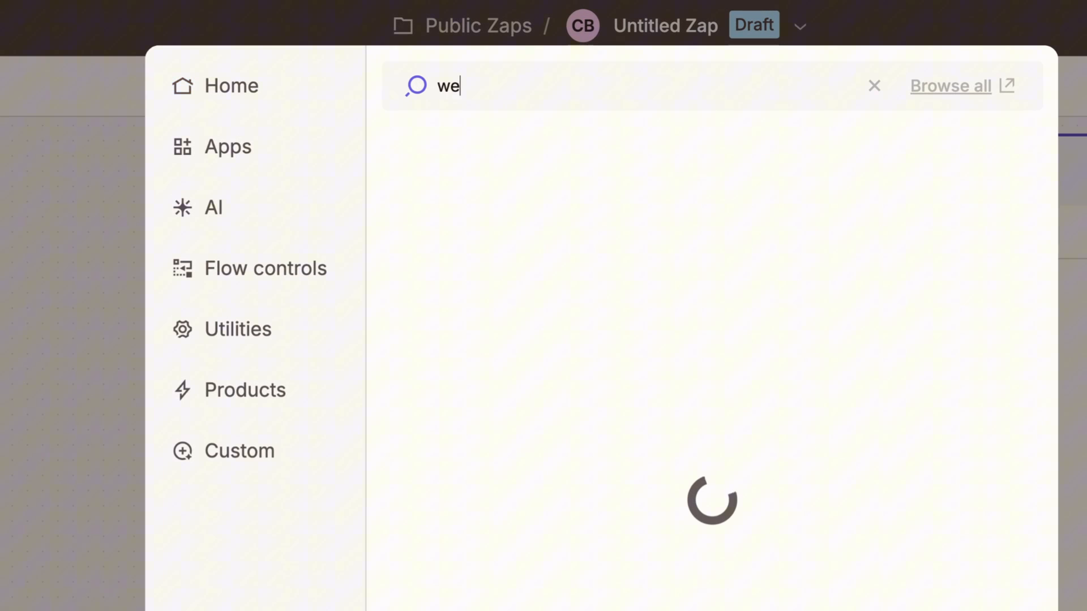
type("b parser")
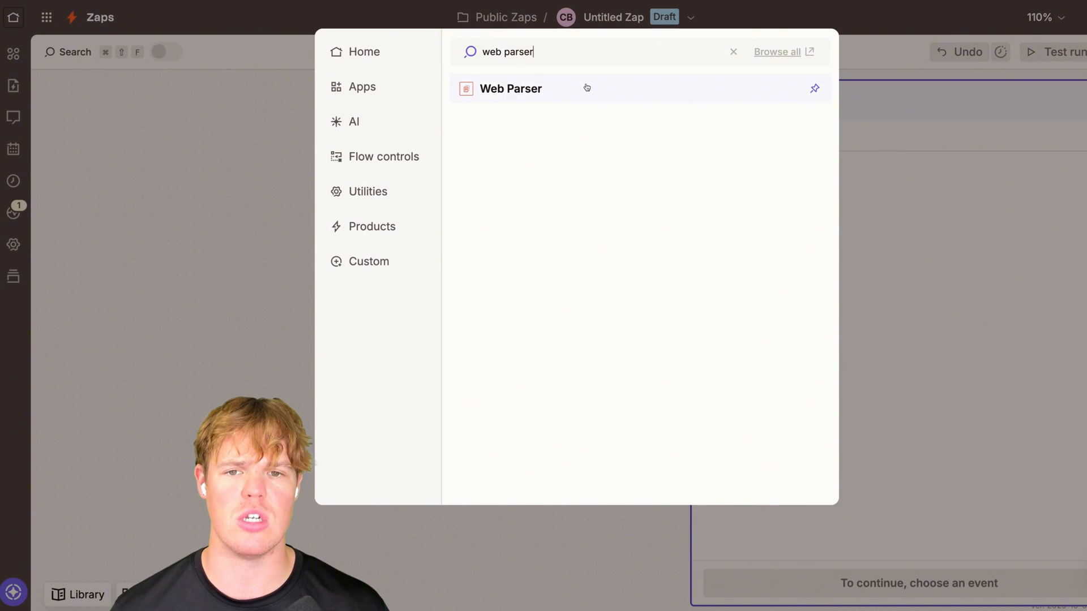
left_click(510, 89)
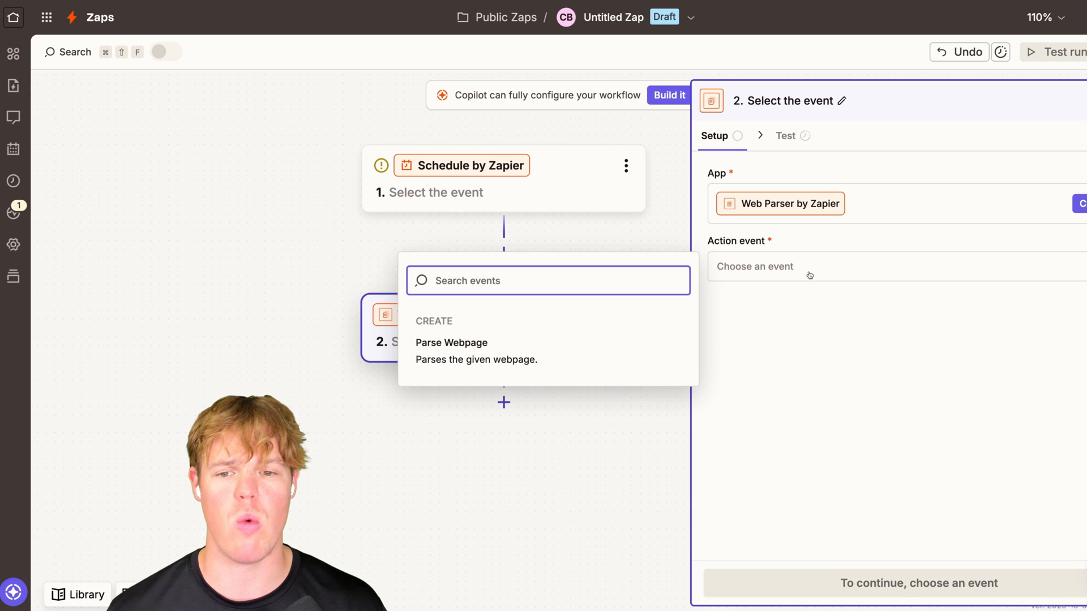
mouse_move(627, 308)
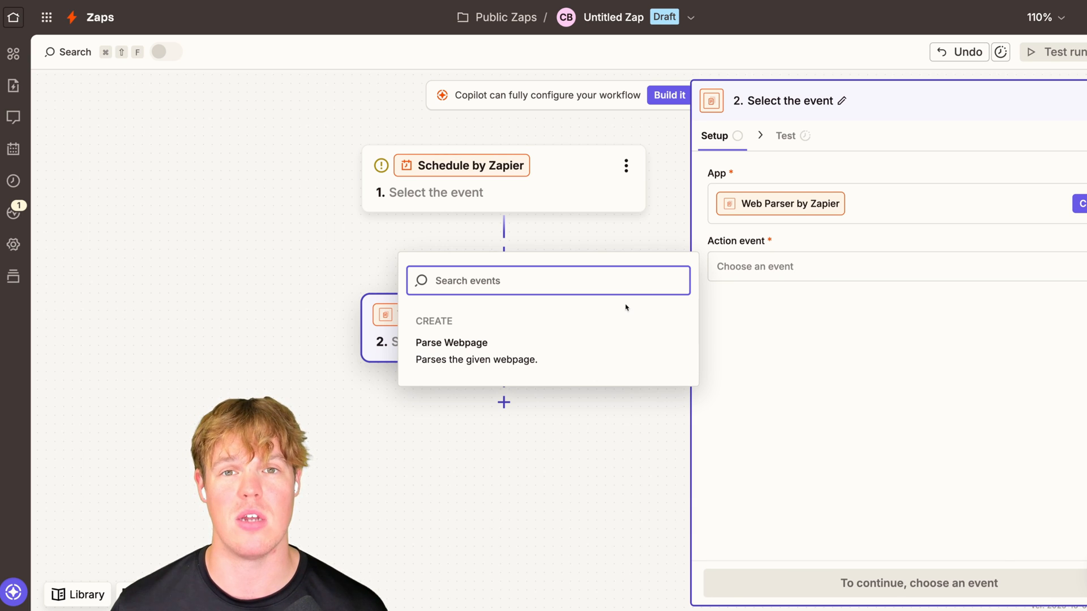
left_click(452, 342)
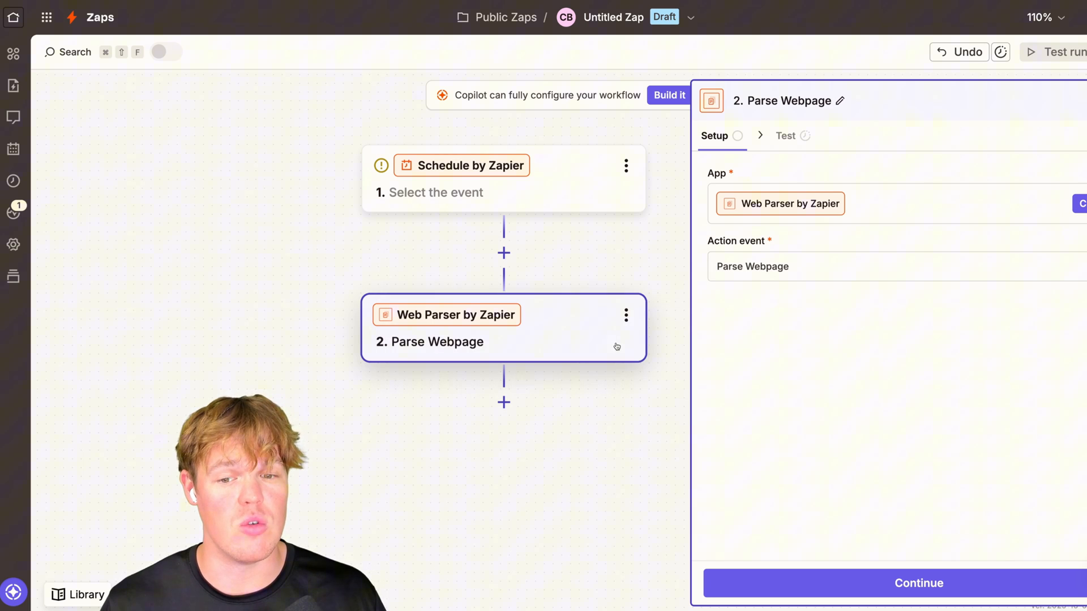
- Delete the Web Parser step again, leaving the Schedule trigger's event options
left_click(919, 583)
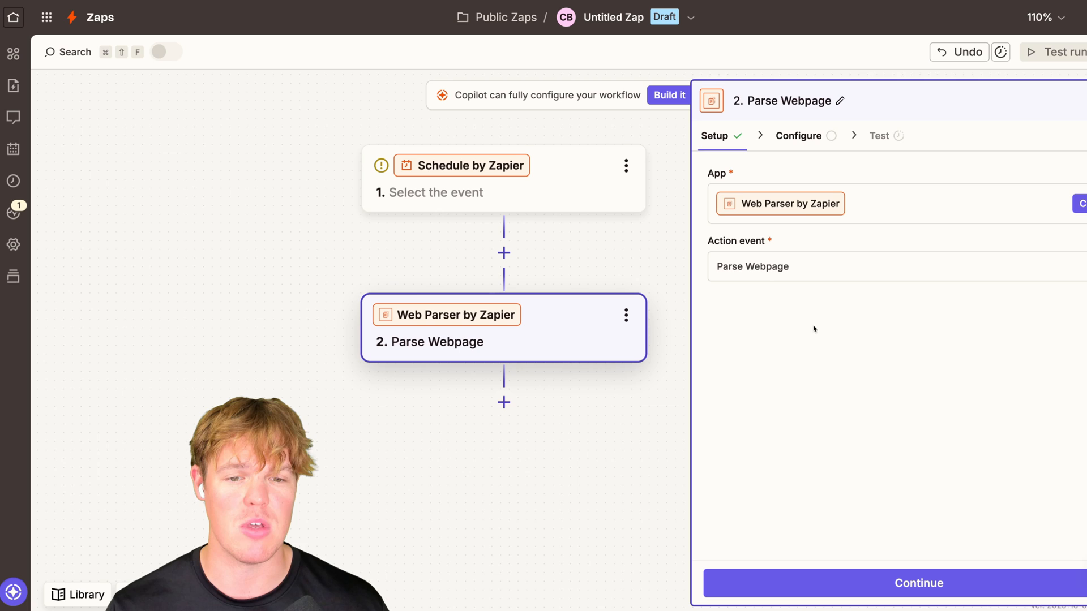
left_click(624, 315)
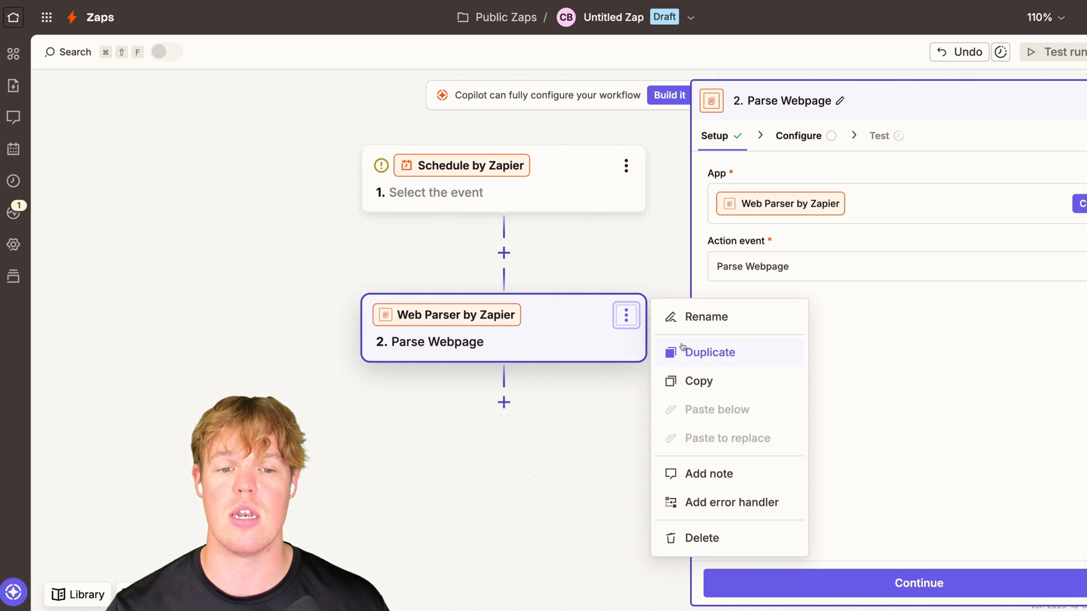
left_click(700, 538)
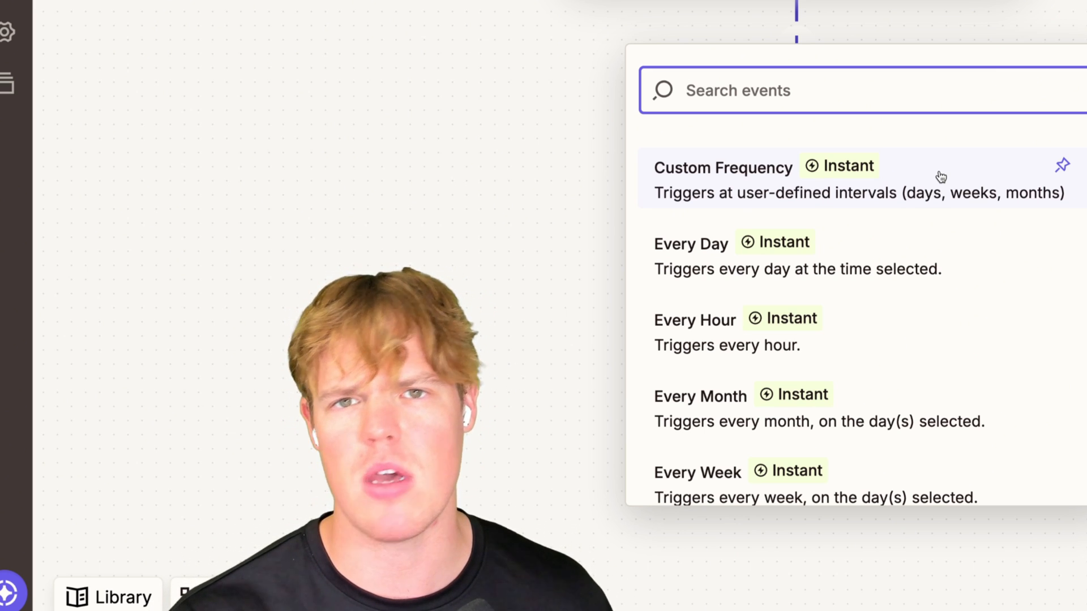
- Set the Schedule trigger to Every Day and choose its time of day
left_click(691, 244)
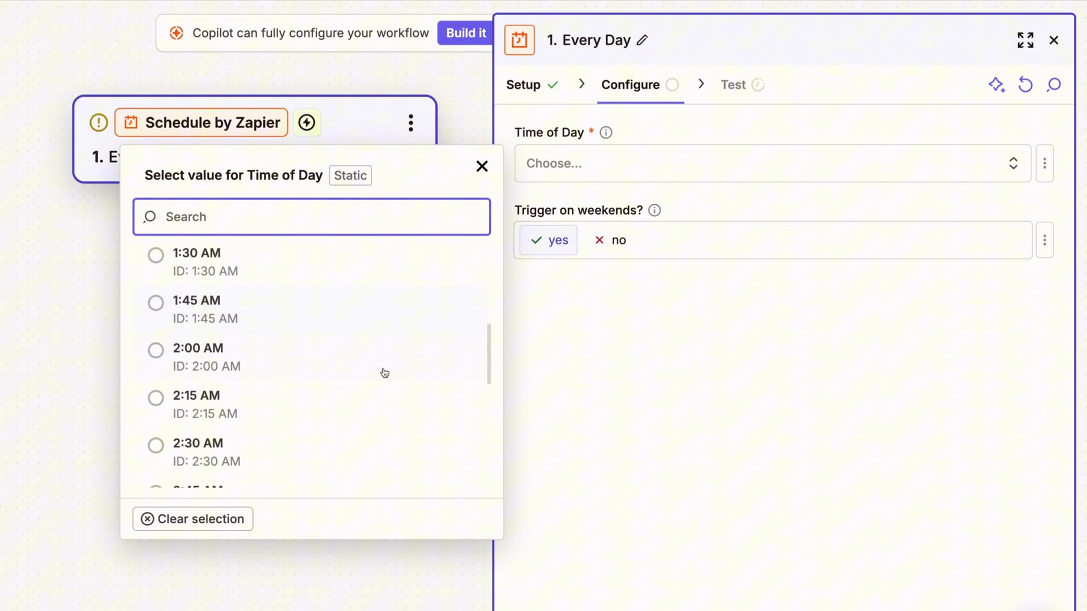
left_click(732, 85)
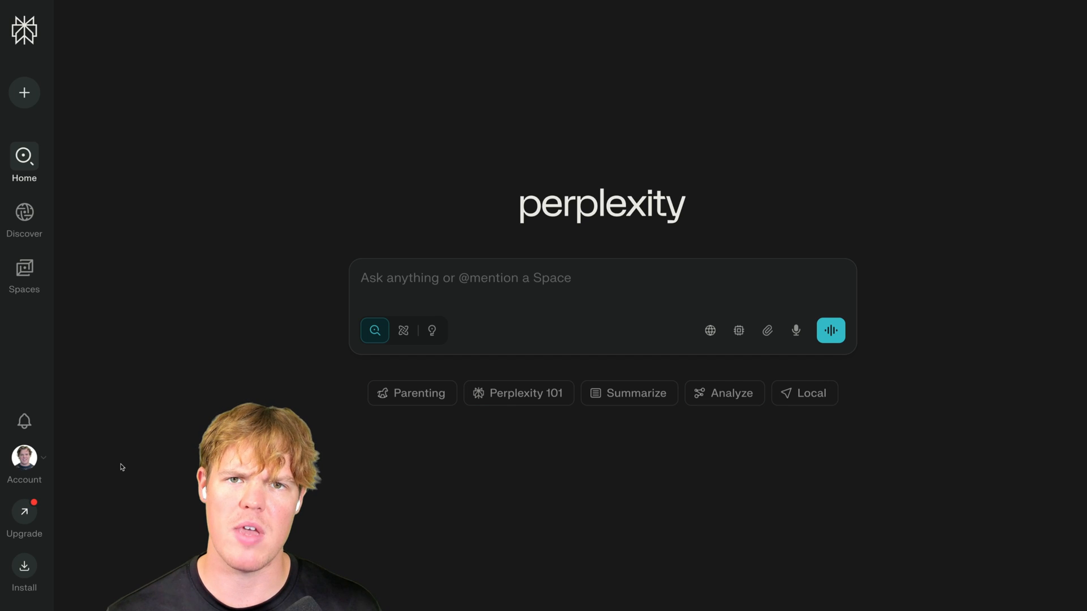
left_click(24, 458)
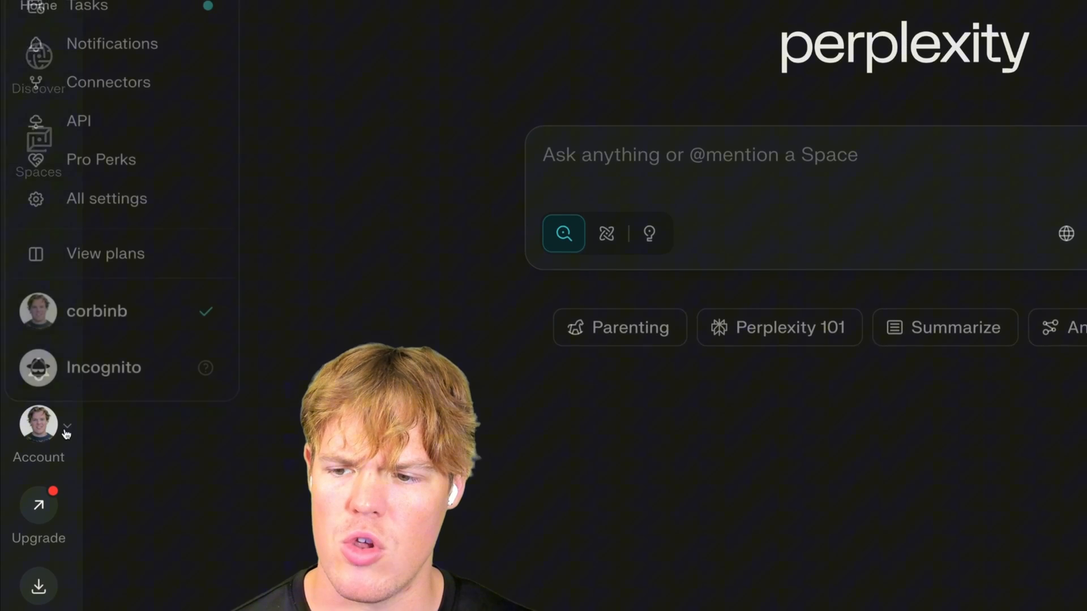
left_click(78, 122)
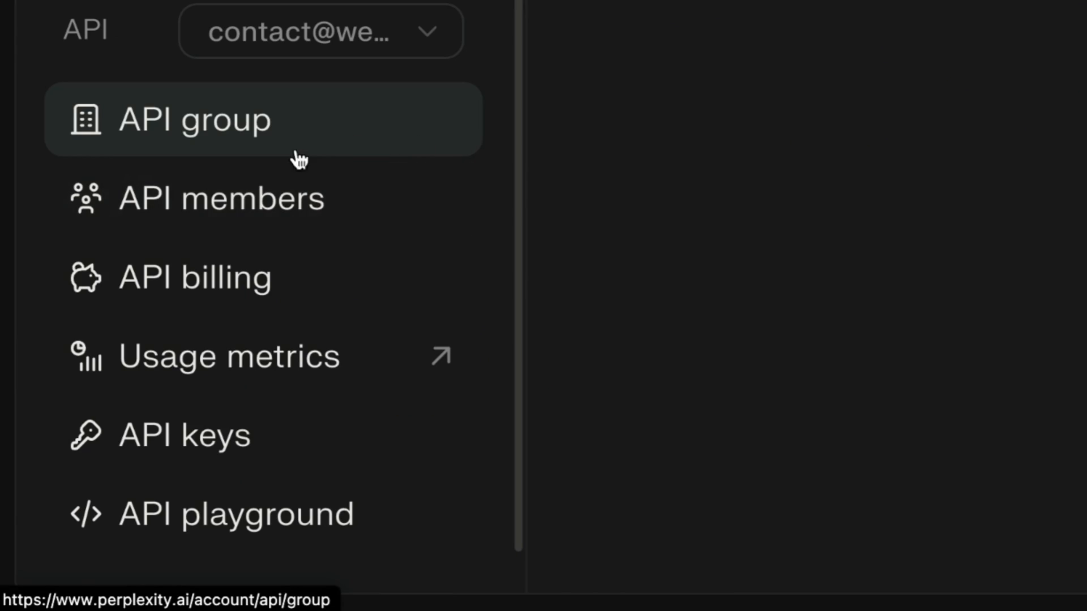
left_click(185, 434)
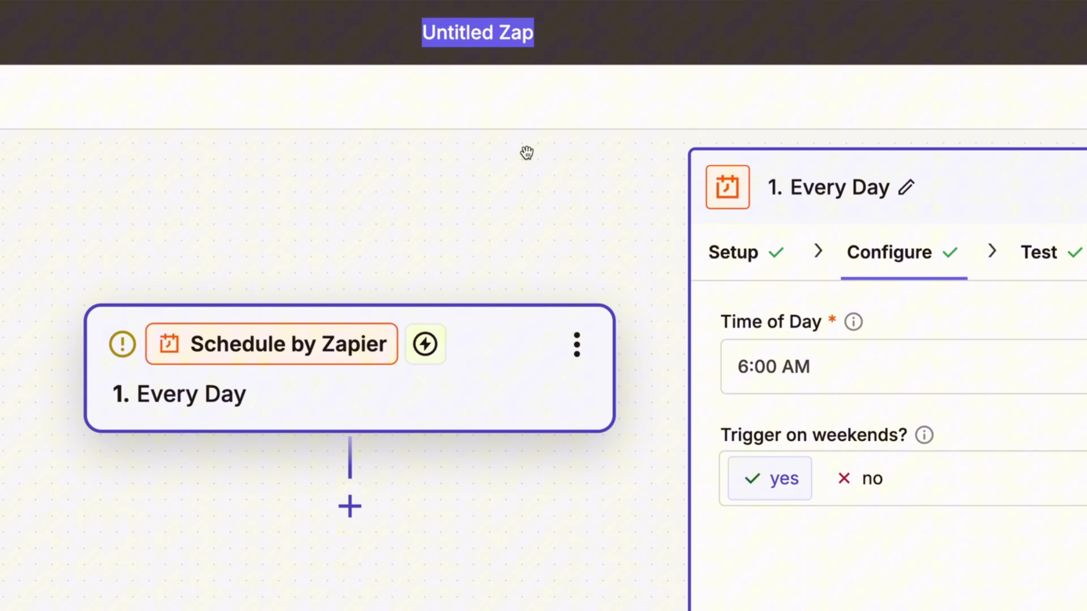
- Rename the Zap 'Web Search F…' and add a Perplexity Chat Completion step with an account signed in
type("Web Search F")
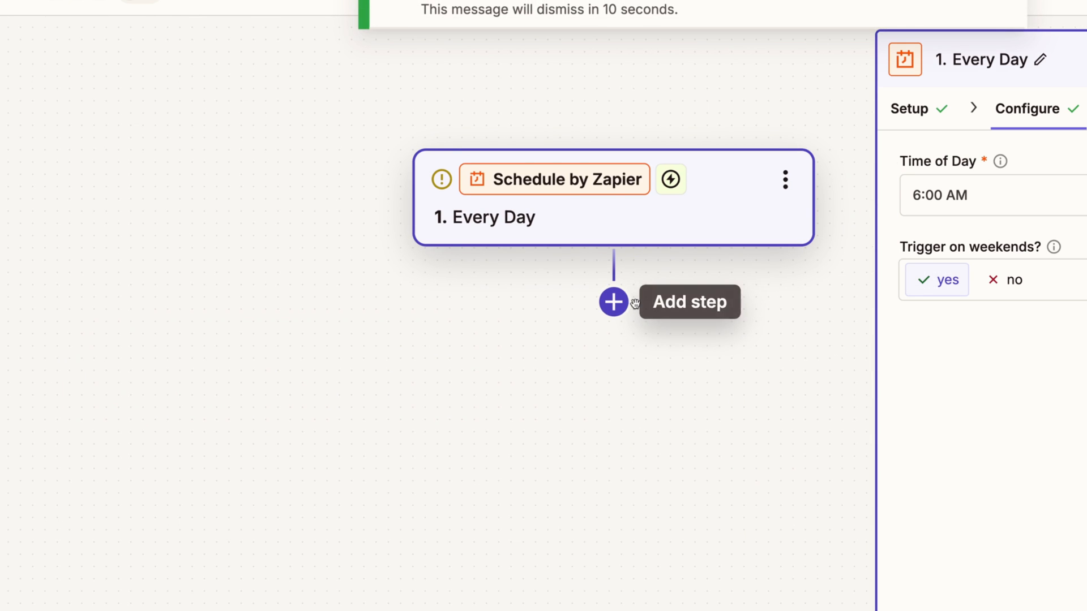
left_click(612, 302)
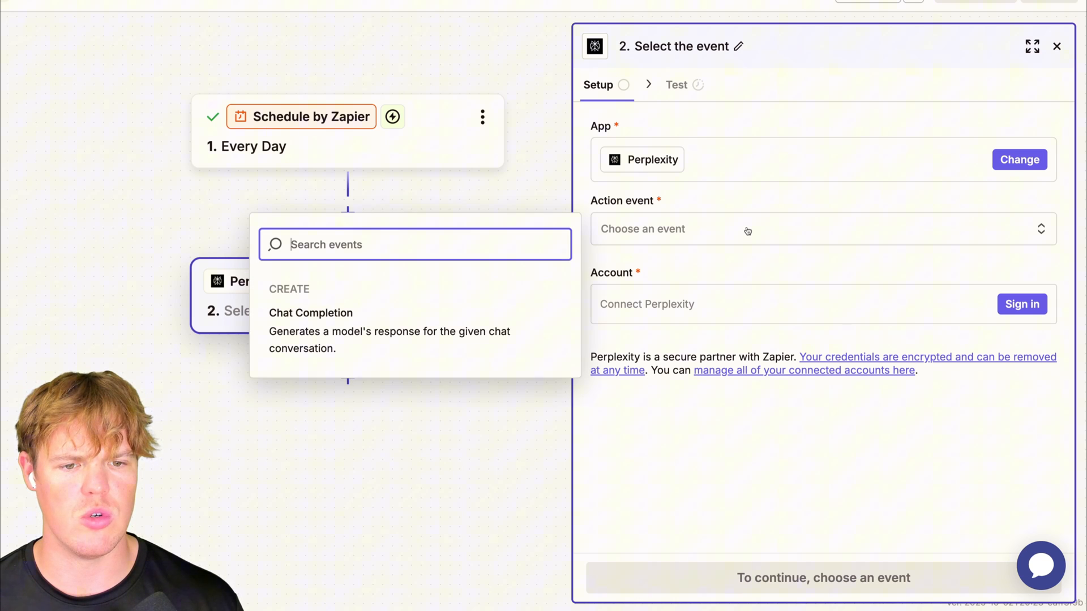
left_click(310, 313)
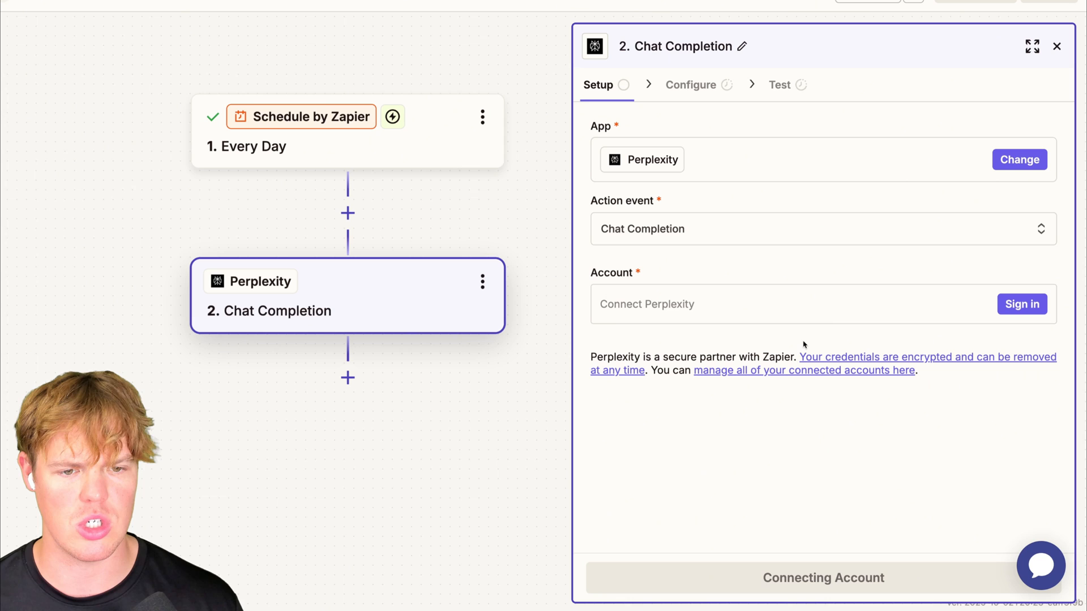
left_click(1021, 303)
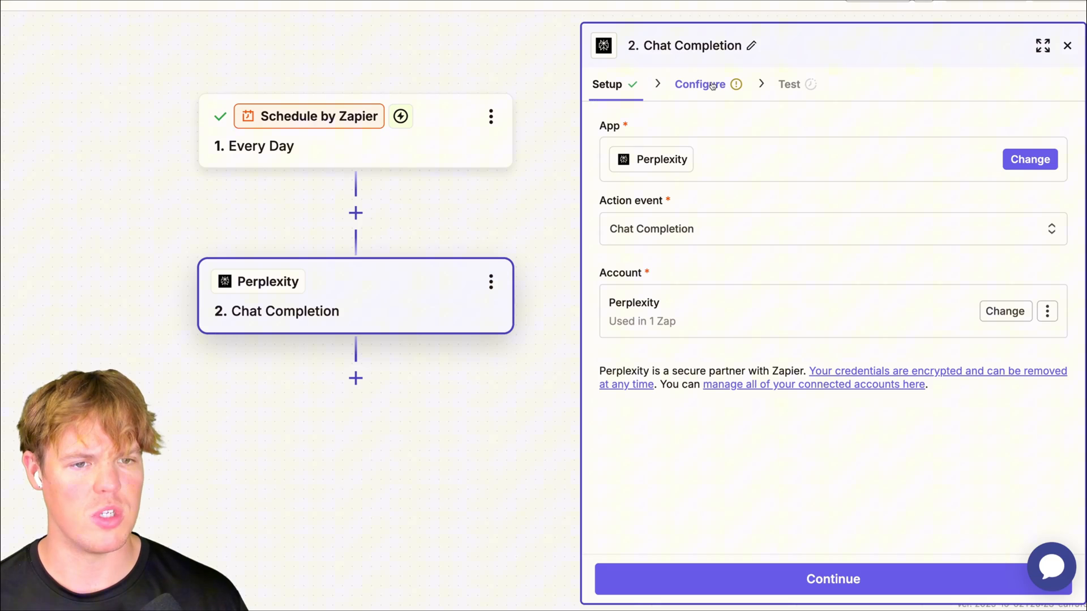
- Configure the Chat Completion with the sonar model and a user message listing APPL, NVDA and NFLX
left_click(700, 84)
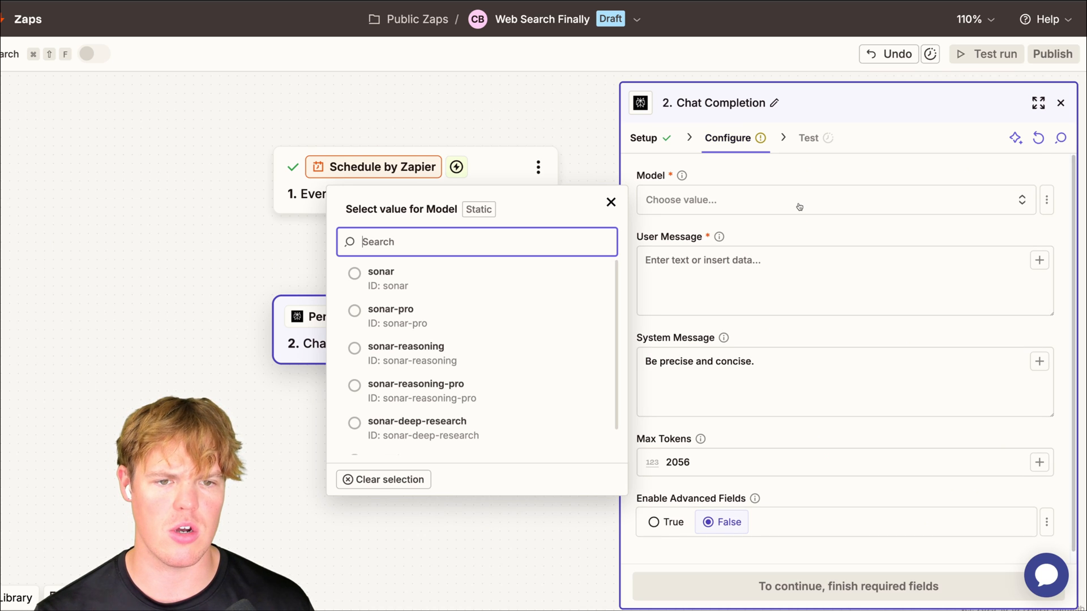
scroll("down", 3)
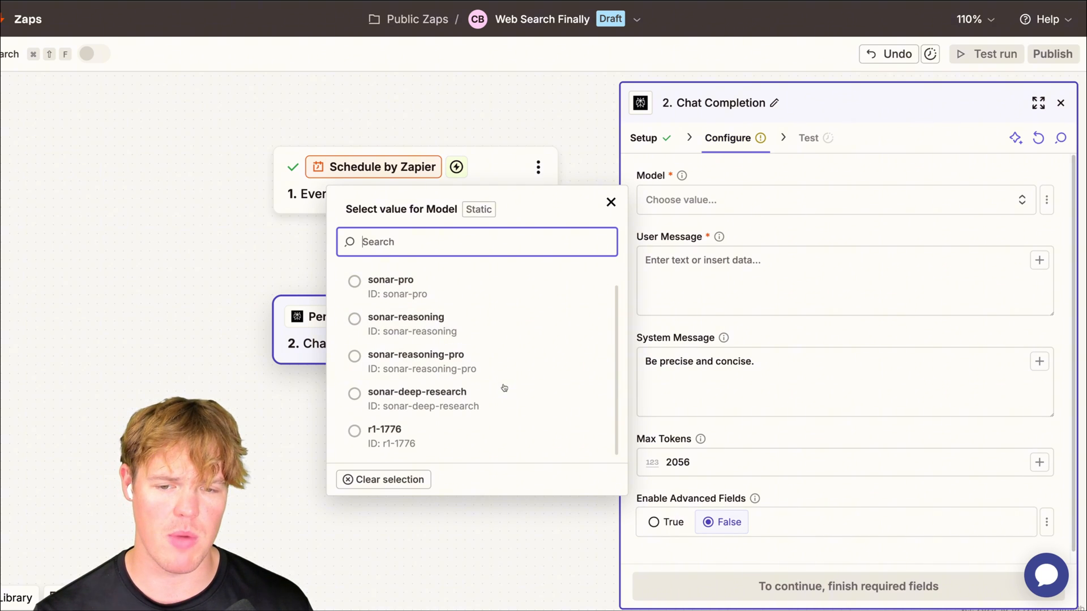
scroll("up", 3)
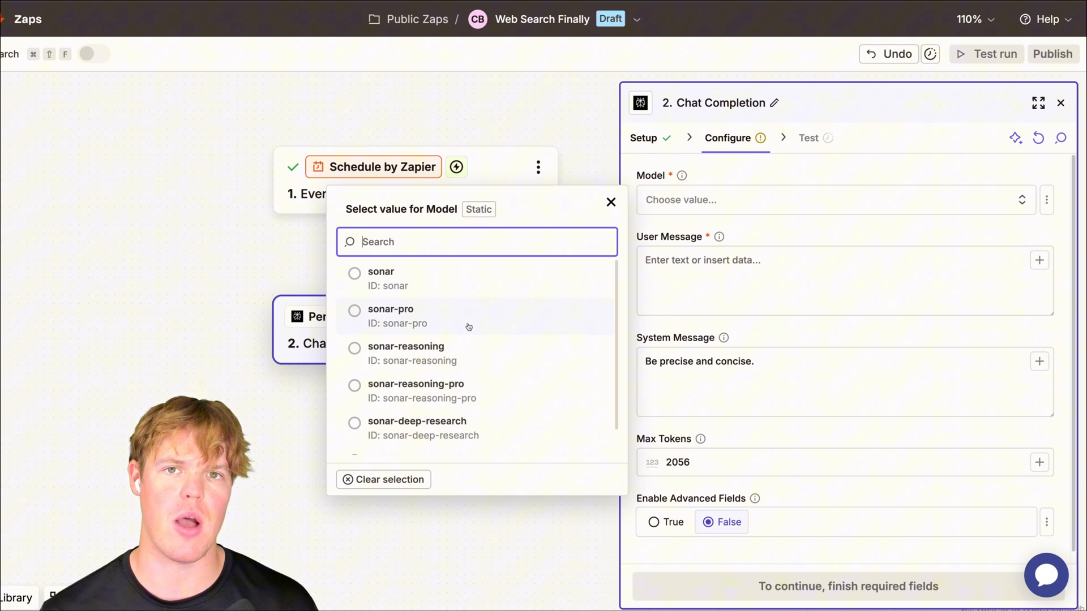
scroll("down", 3)
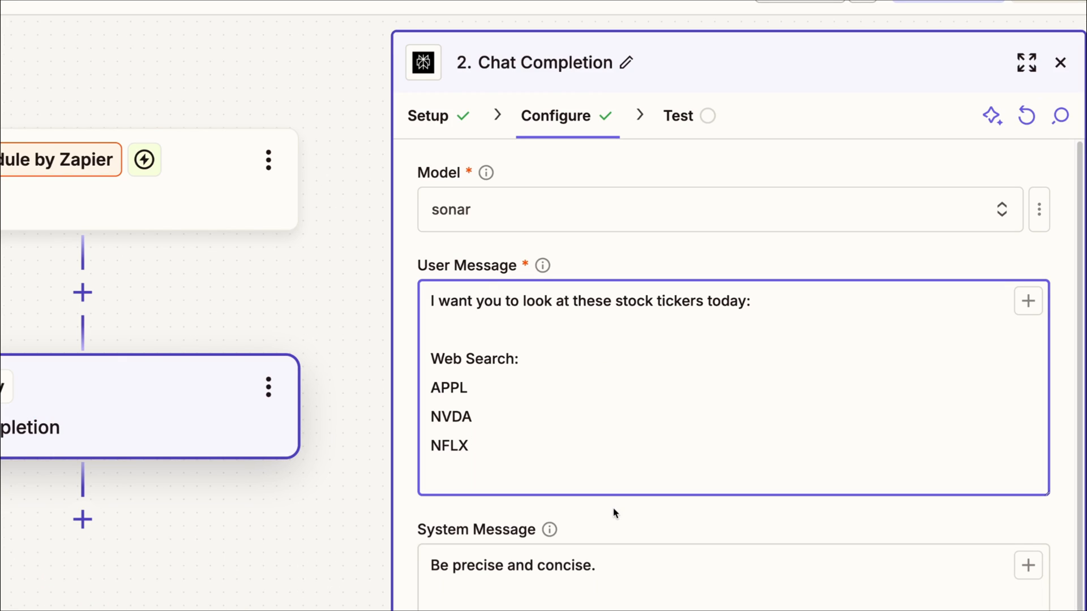
- Replace the system message with 'Give me a 4 sentence summary of the news if there is any.'
left_click(457, 446)
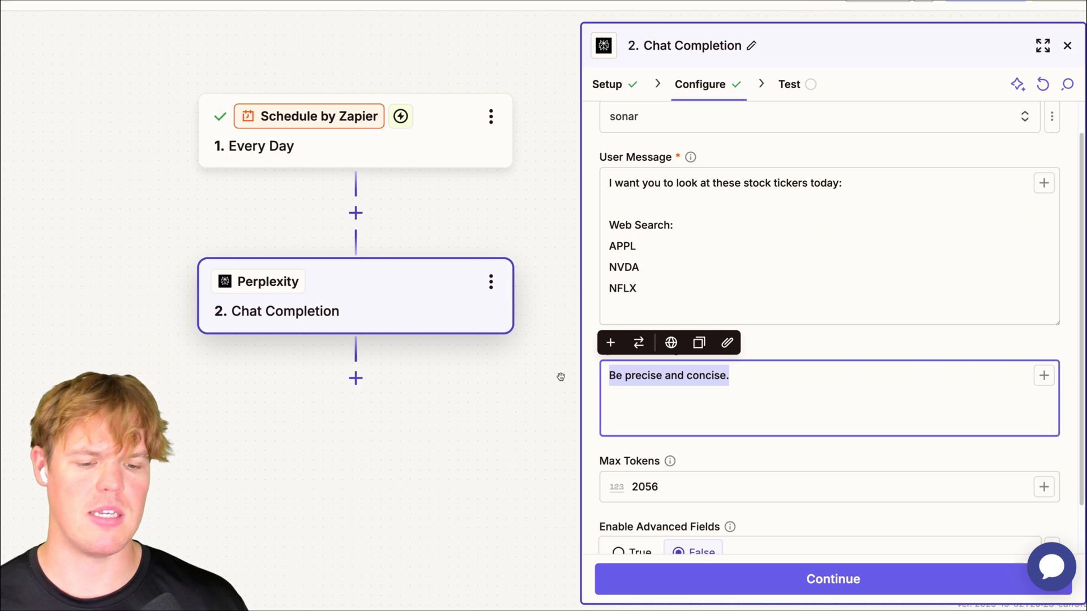
left_click(750, 381)
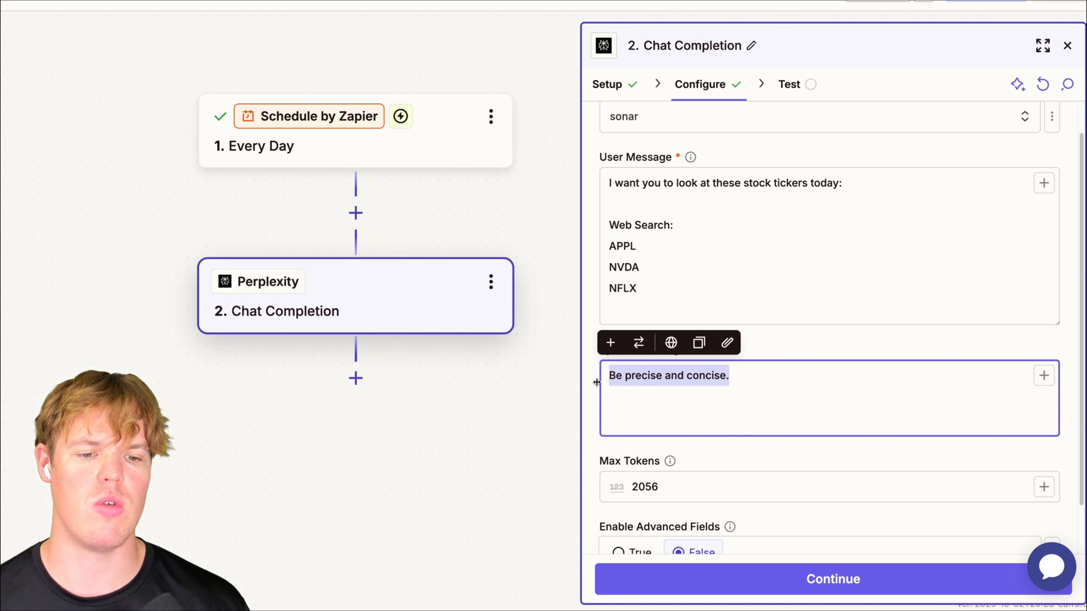
type("Give me a 4 sentence su")
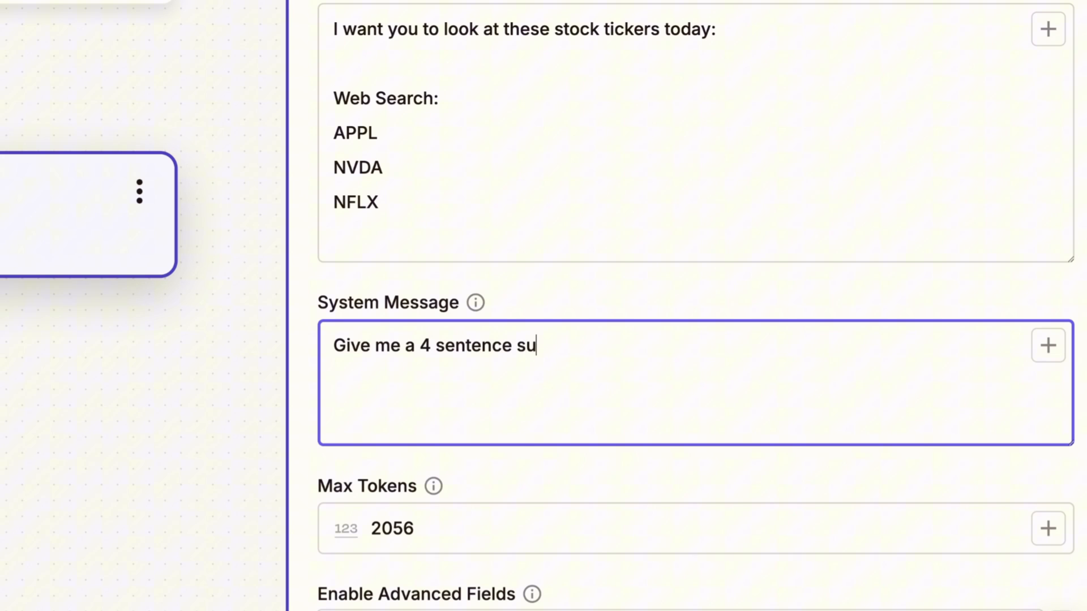
type("mmary of te")
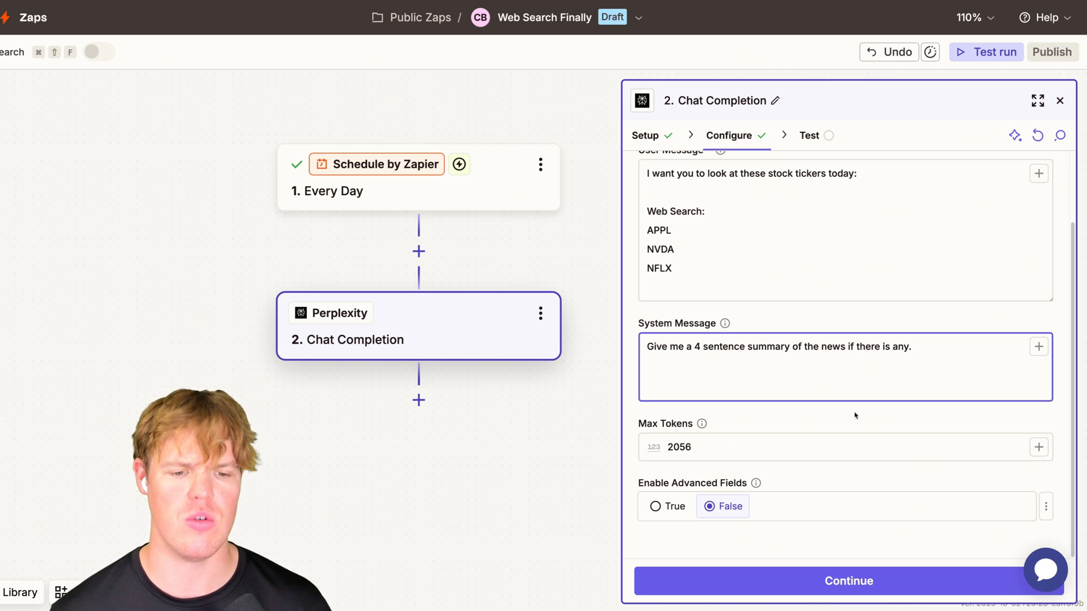
- Continue to testing and run a test Chat Completion against Perplexity
left_click(848, 581)
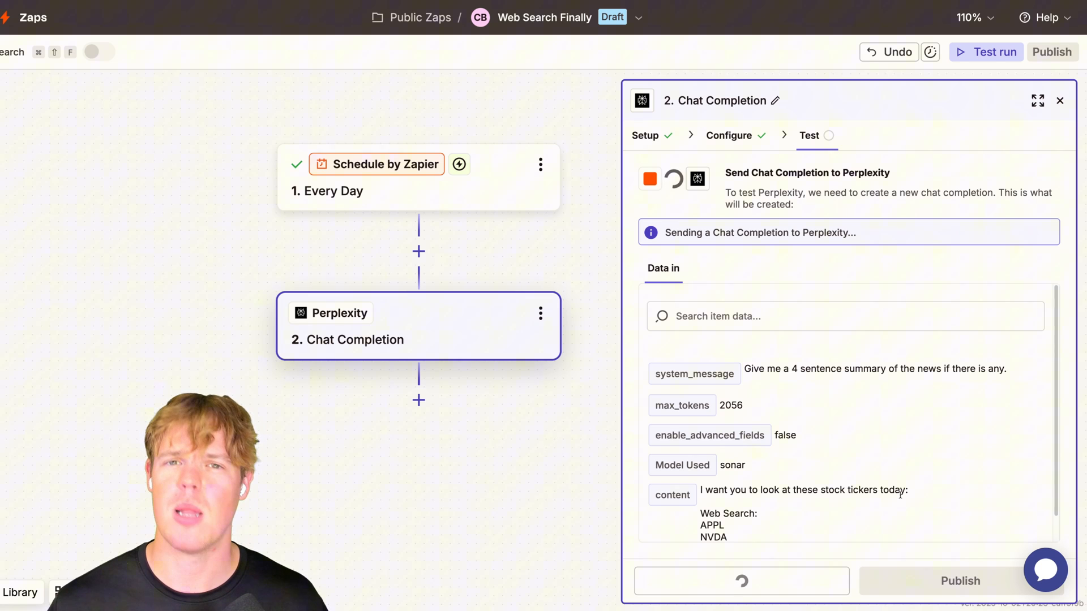
left_click(741, 581)
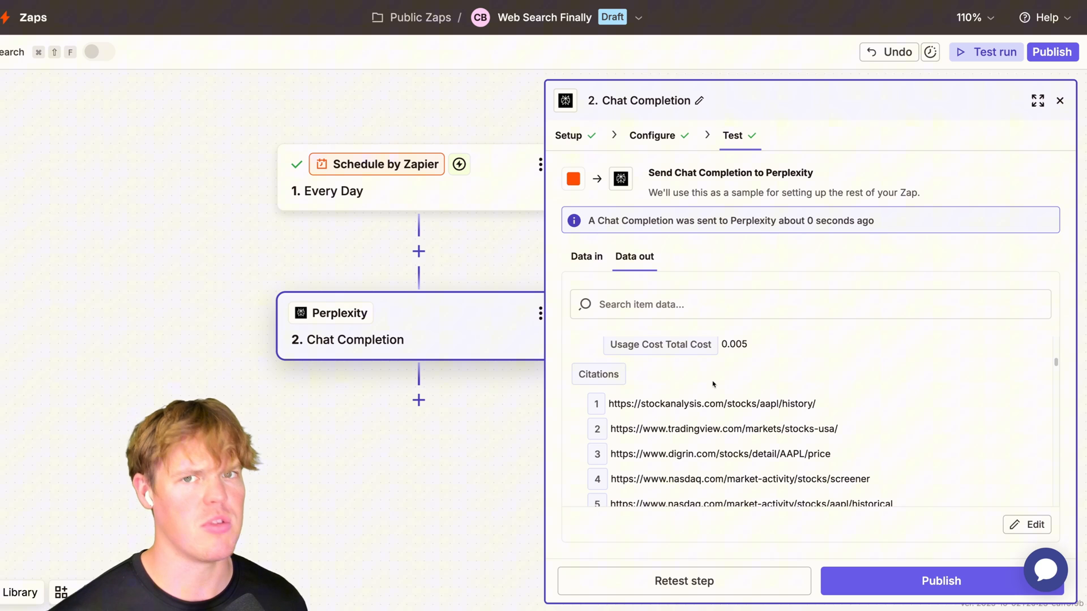
- Read the Assistant Response summarising AAPL, NVDA and NFLX news, then add a third step
scroll("down", 3)
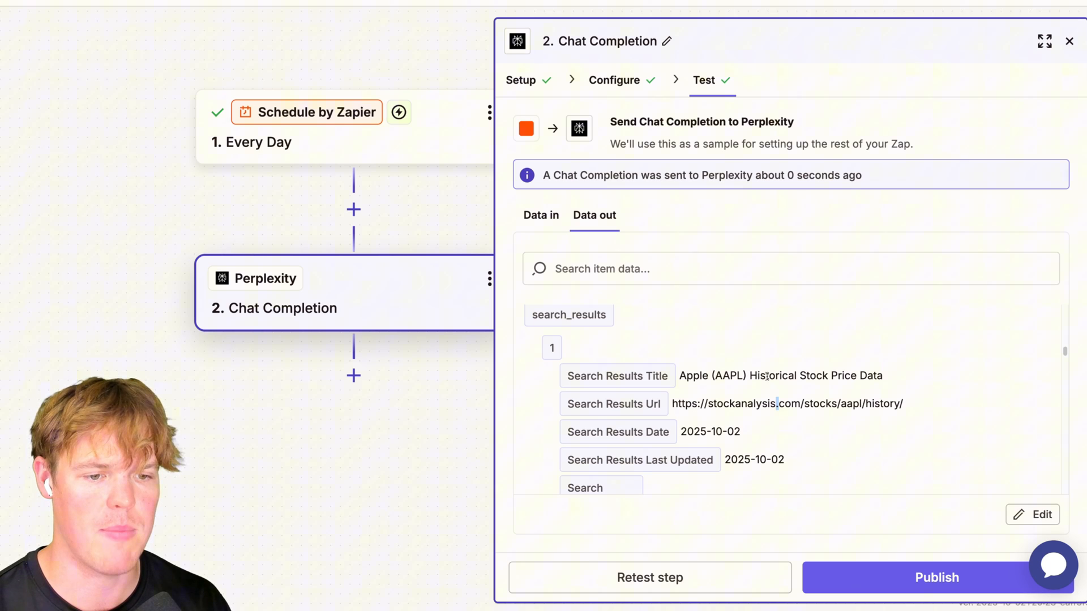
scroll("down", 3)
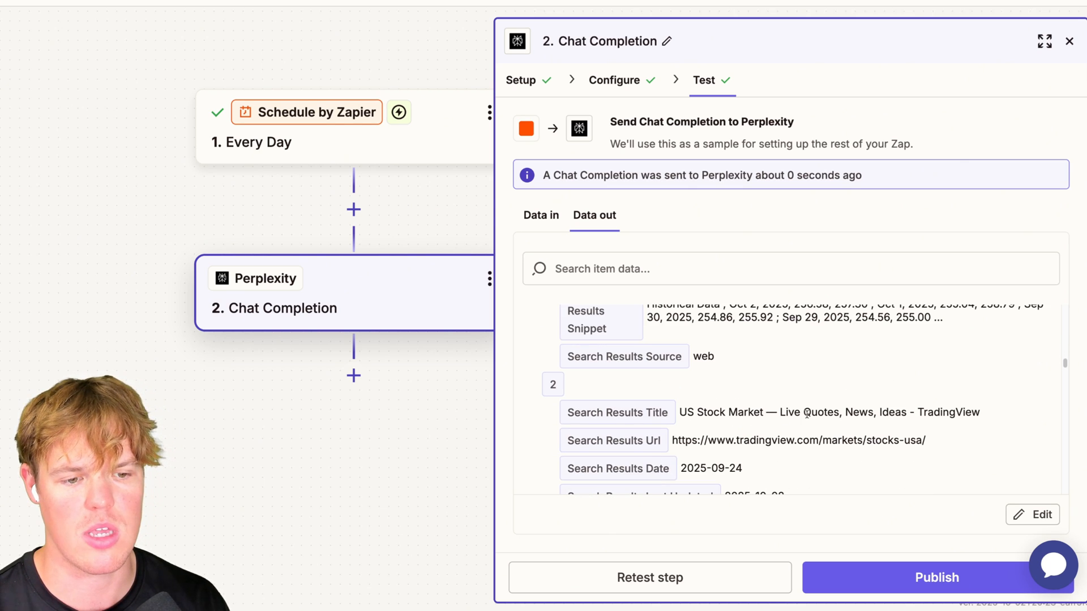
scroll("down", 3)
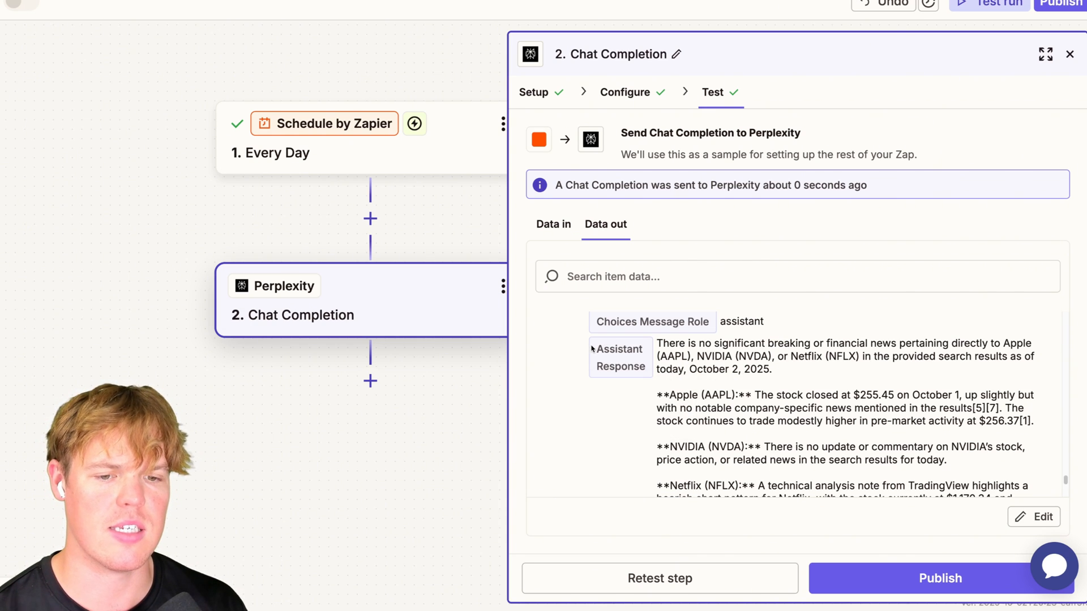
scroll("up", 3)
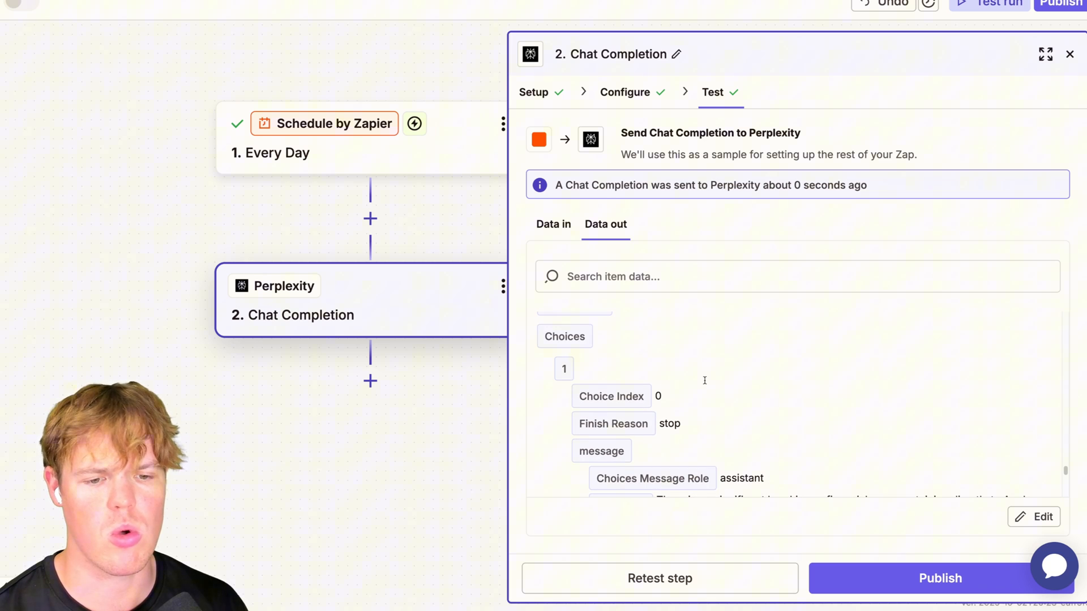
scroll("down", 3)
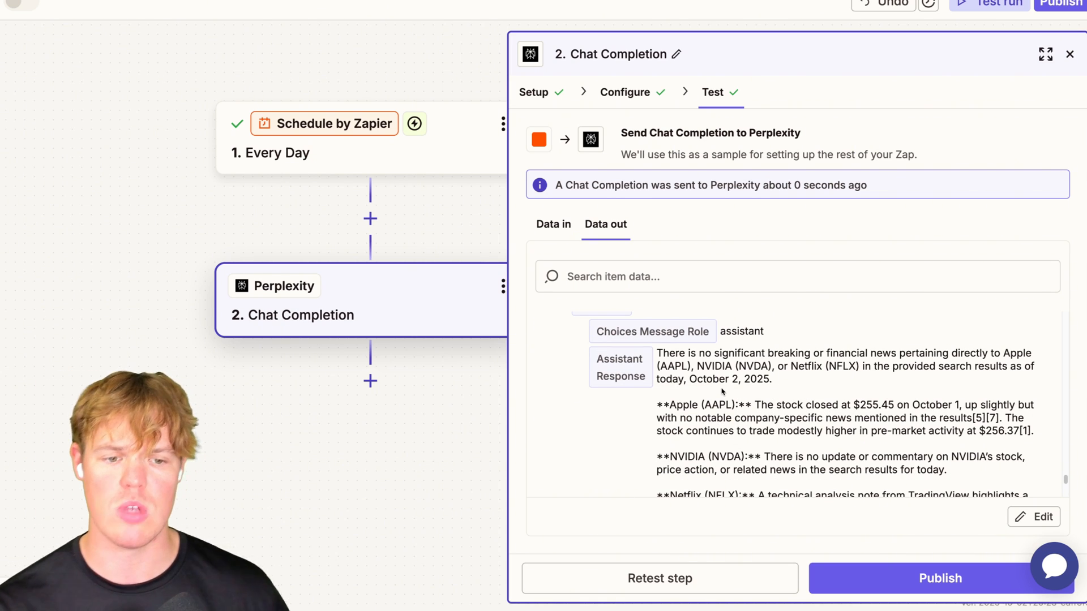
scroll("down", 3)
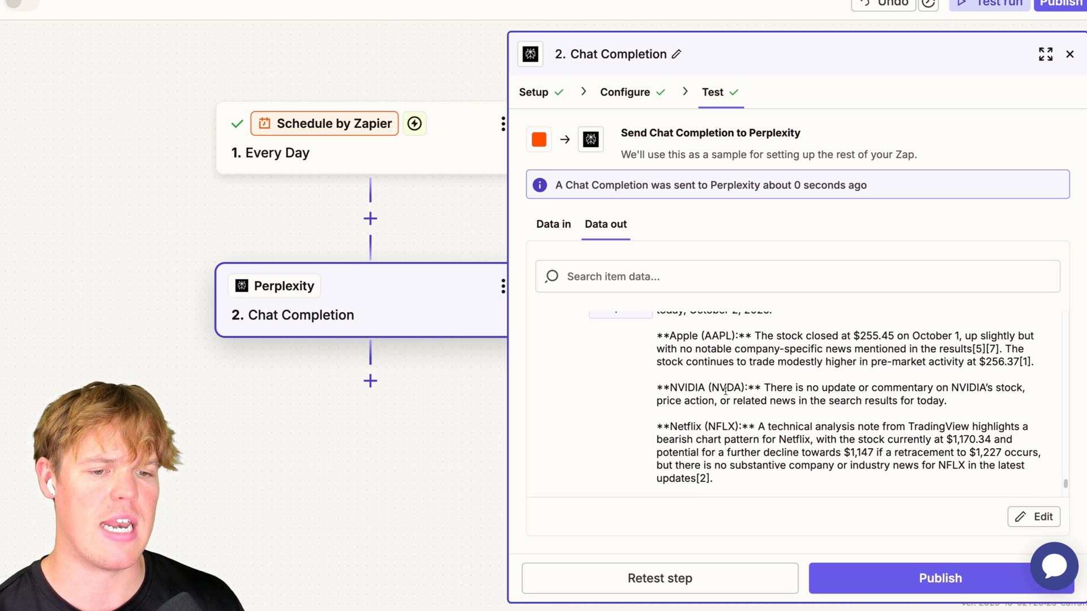
scroll("up", 3)
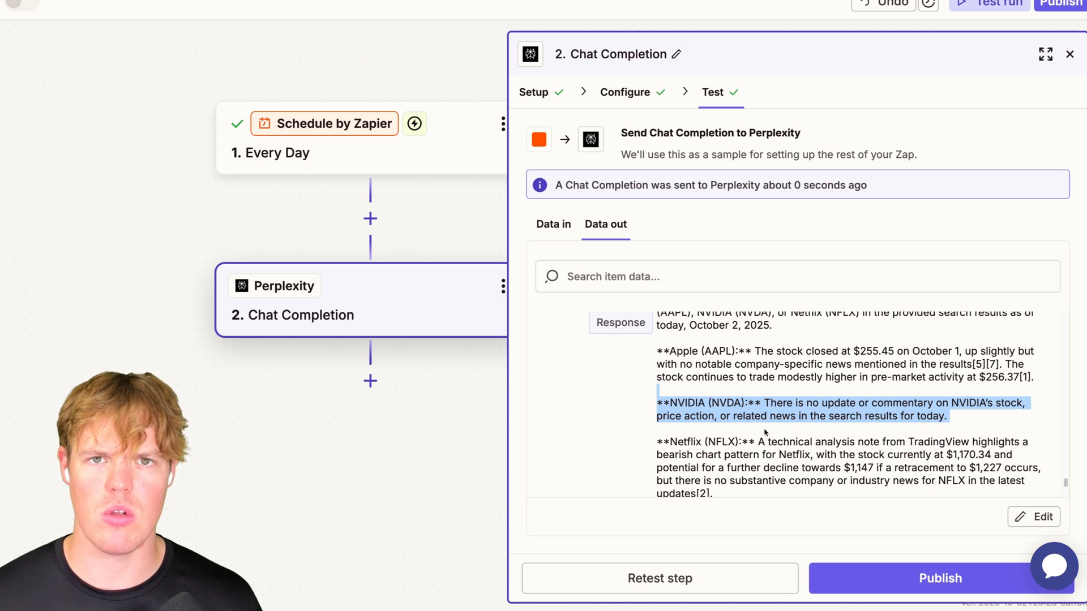
left_click(625, 92)
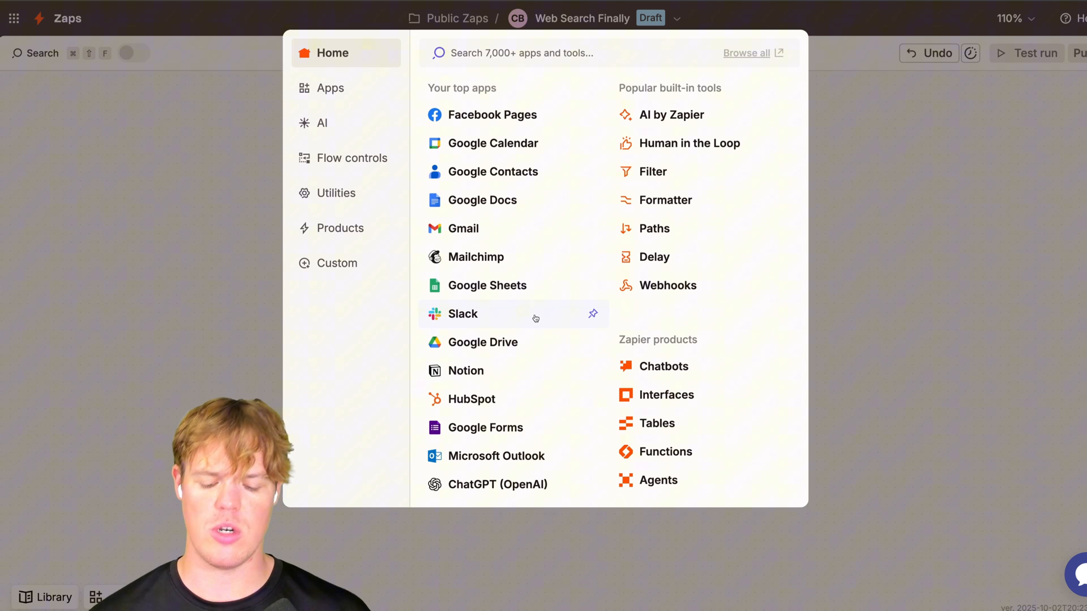
- Search the app picker ('sms', 'slack') and add Gmail with the Send Email event
type("sms")
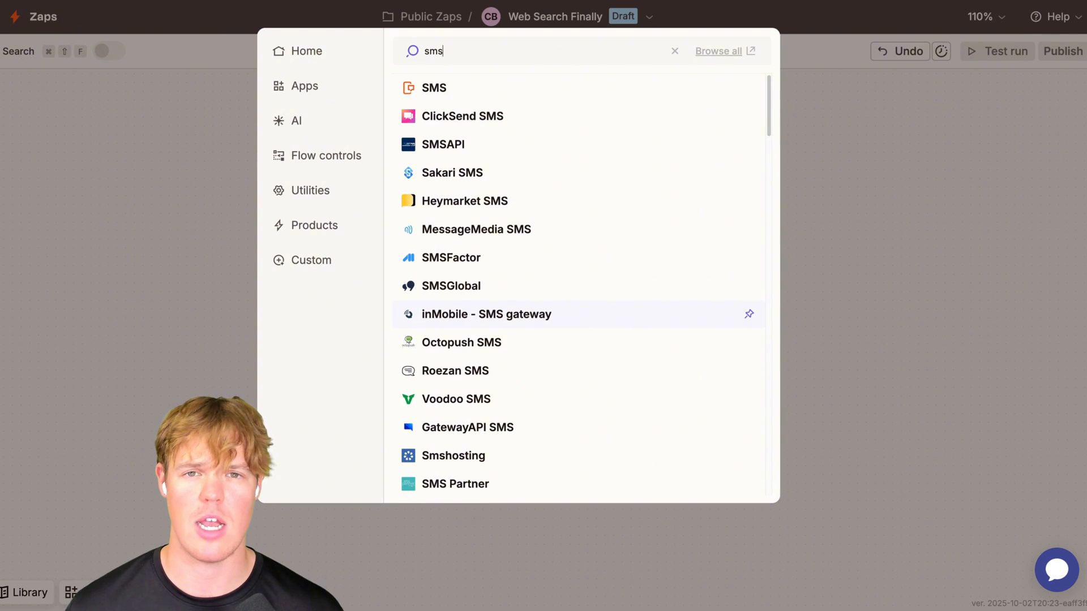
type("slack")
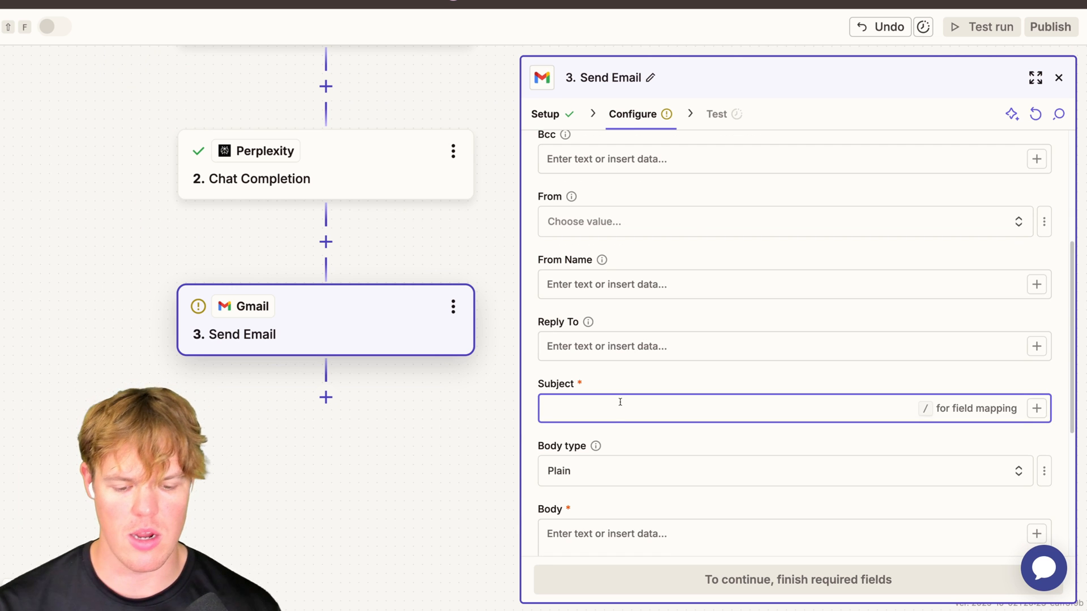
- Enter 'Daily Summary Of Stocks' as the subject and start inserting data into the body
type("Daily Summa")
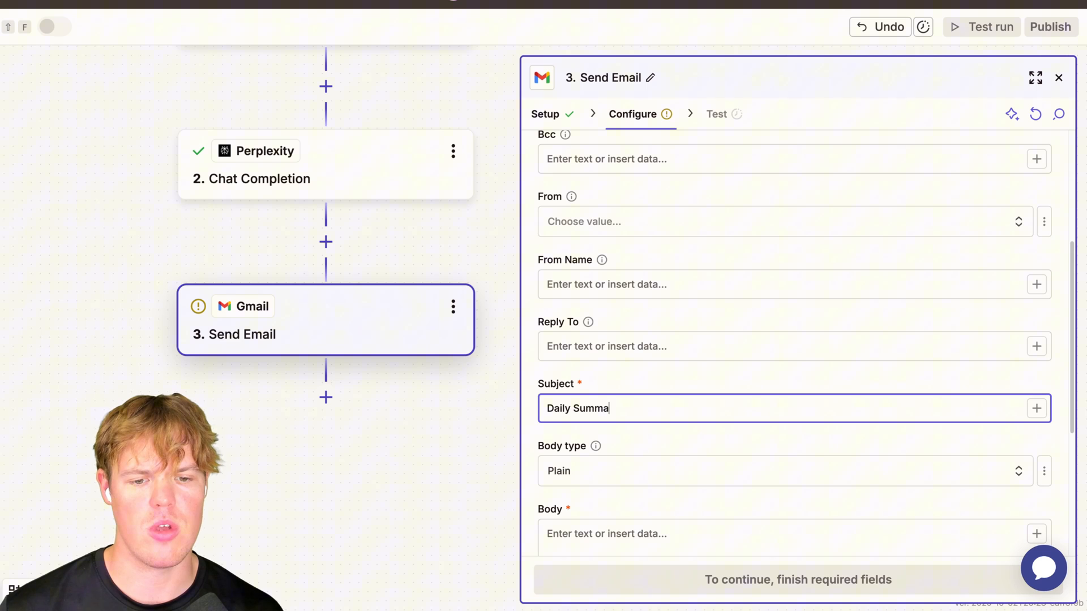
type("ry Of Stocks")
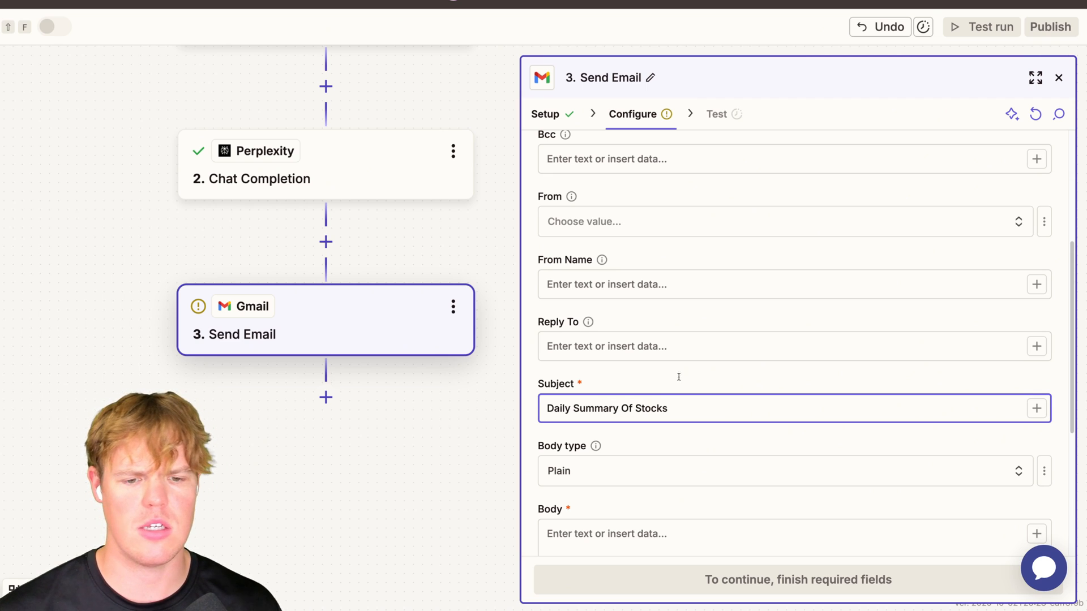
scroll("up", 3)
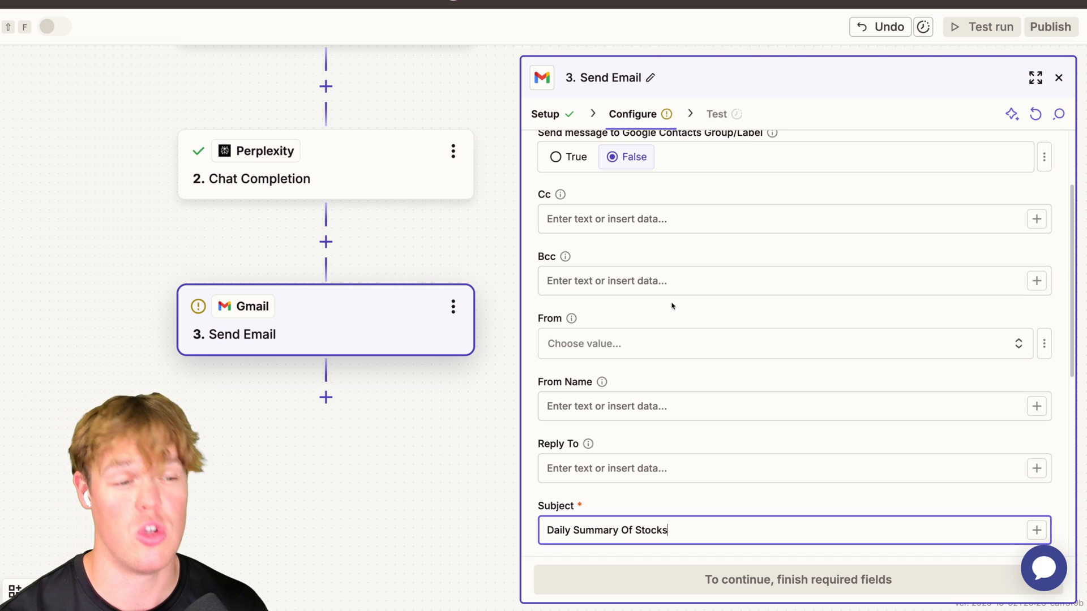
scroll("up", 3)
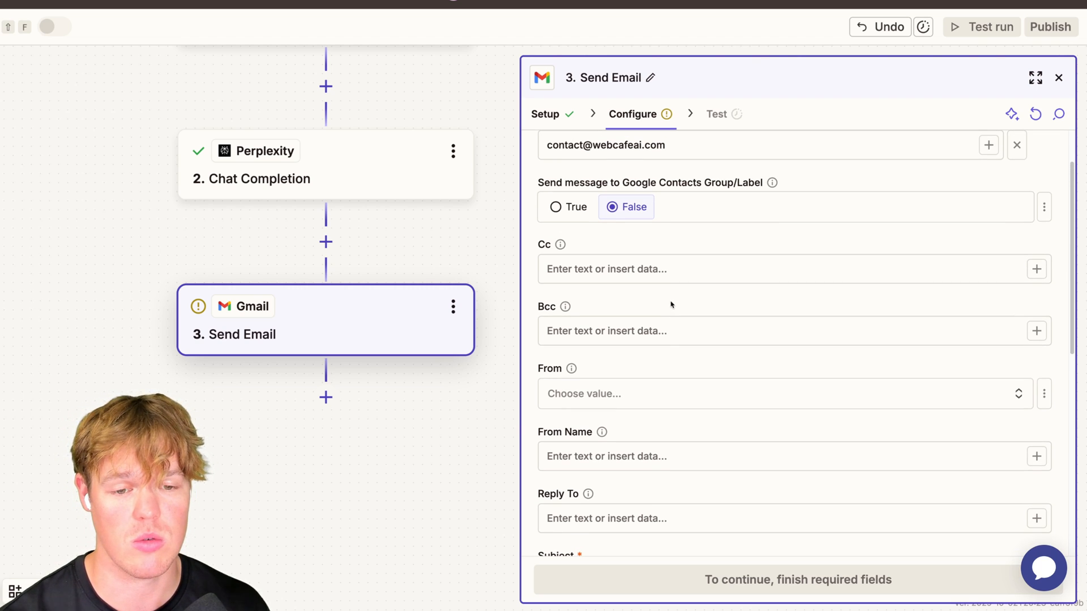
left_click(762, 456)
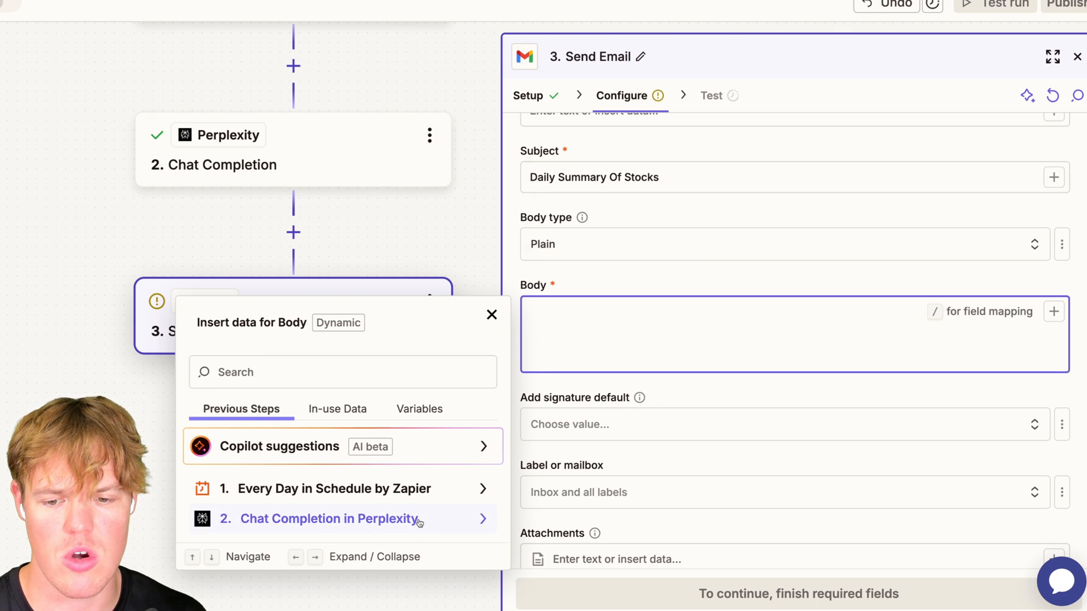
- Insert Perplexity's Assistant Response into the body, continue, and send a successful test email
left_click(328, 518)
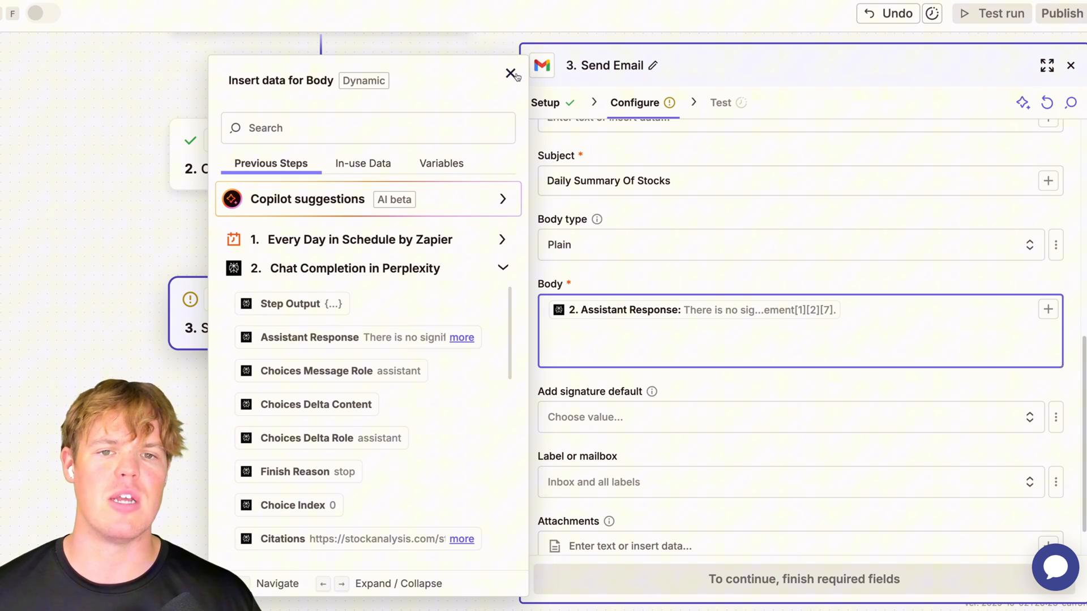
left_click(510, 74)
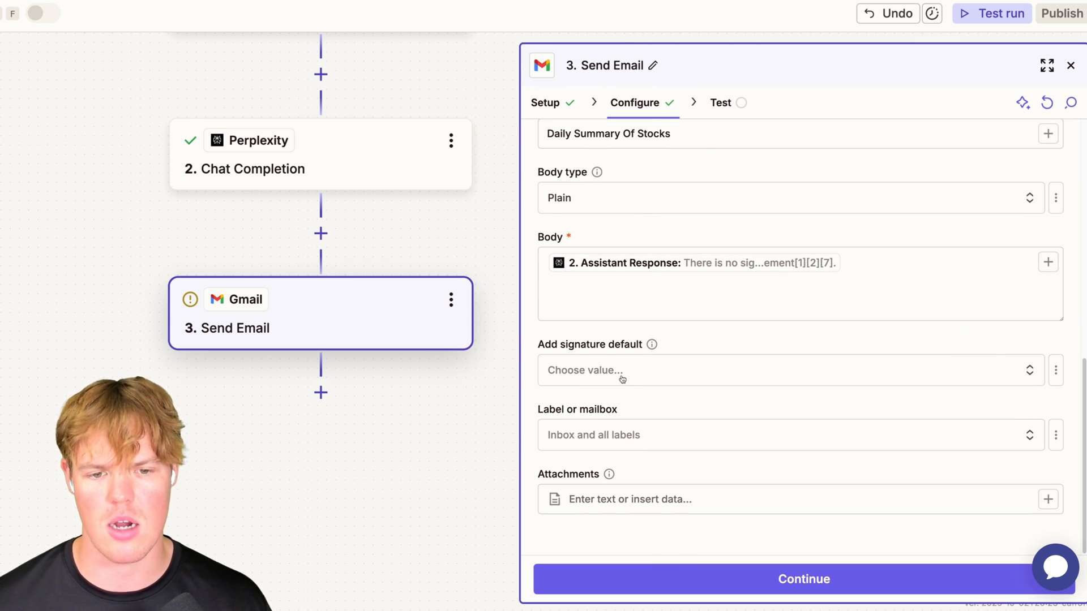
left_click(802, 578)
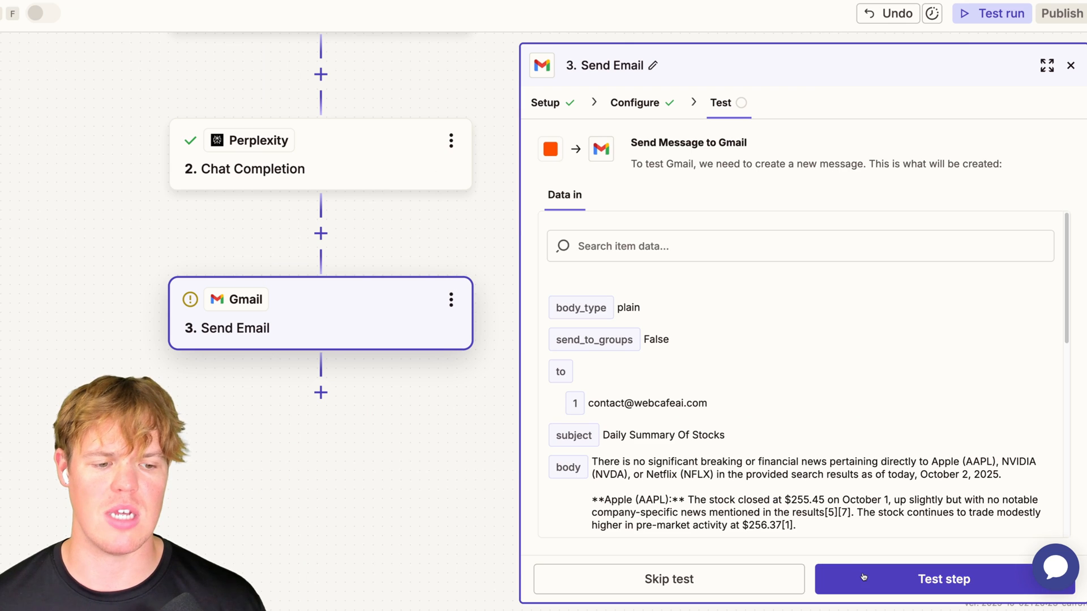
left_click(944, 579)
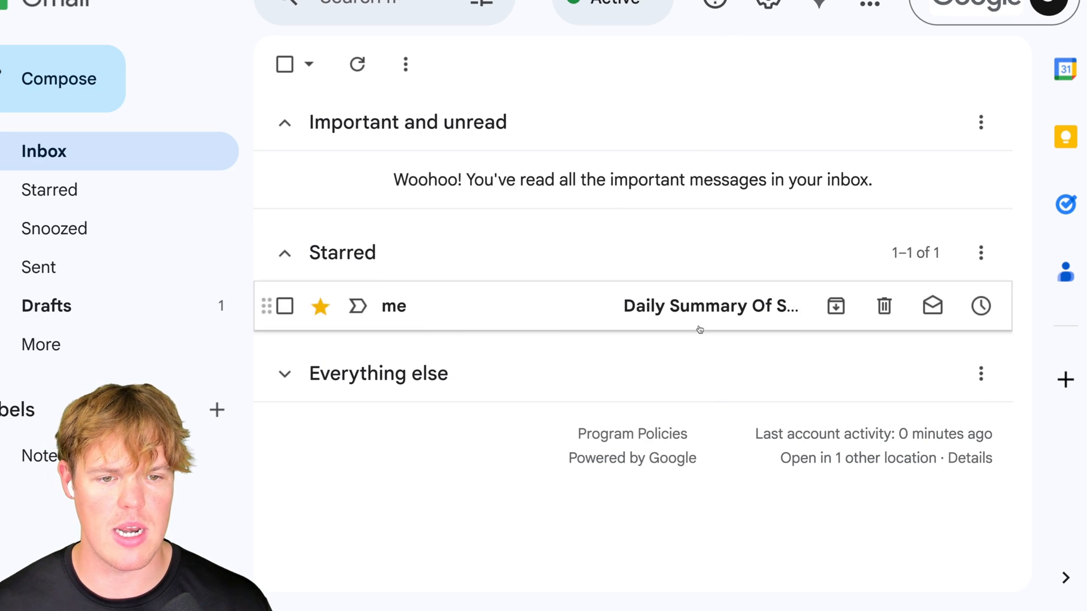
left_click(710, 306)
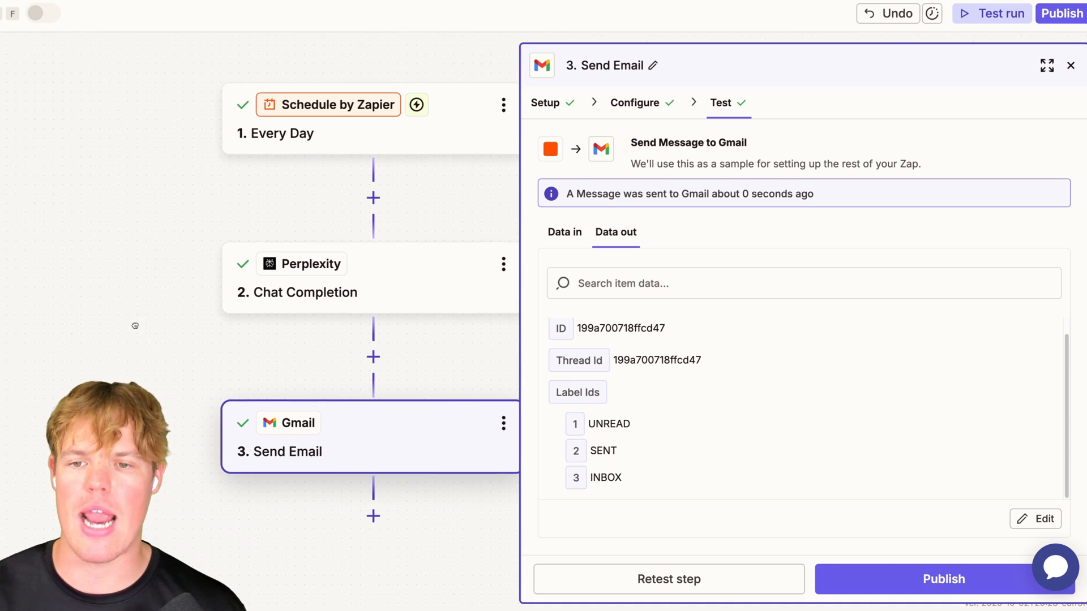
- Close the Send Email panel to view the completed three-step Zap on the canvas
left_click(1070, 66)
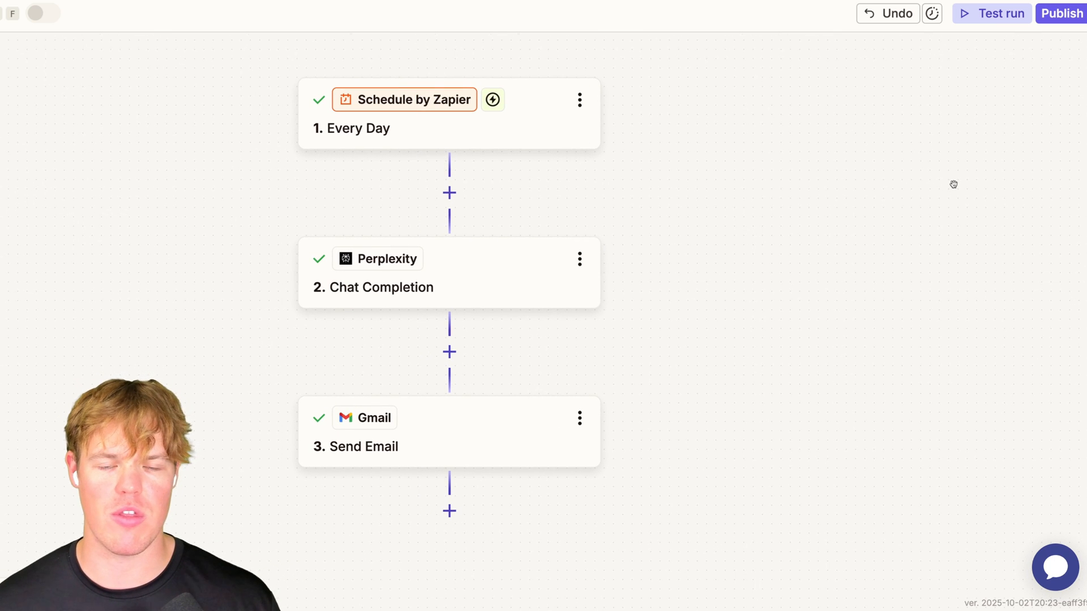